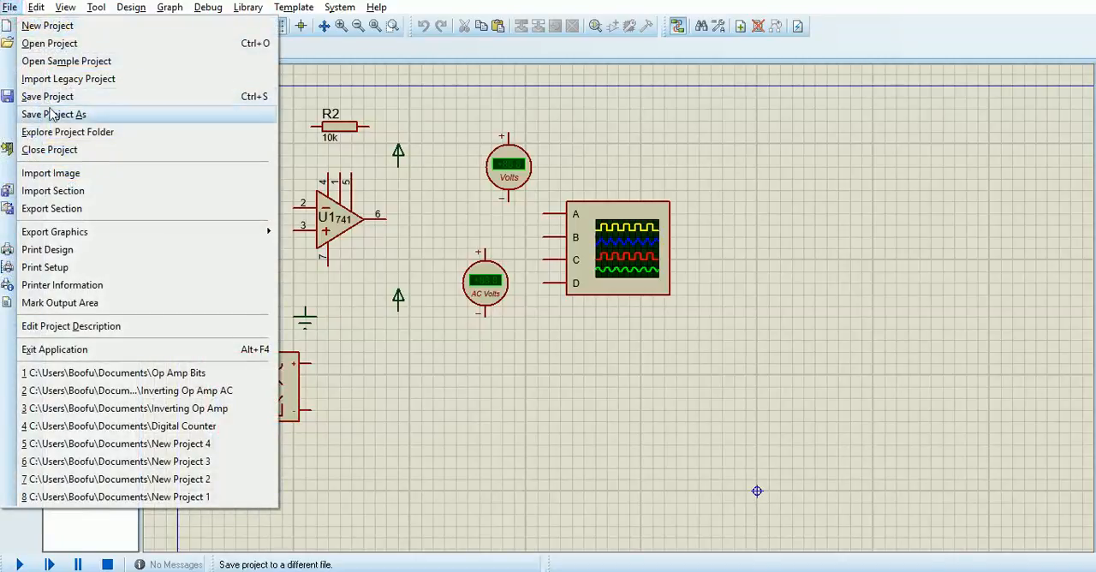
Step: Save the project under the new name 'Summing Amplifier' in Documents
click(53, 113)
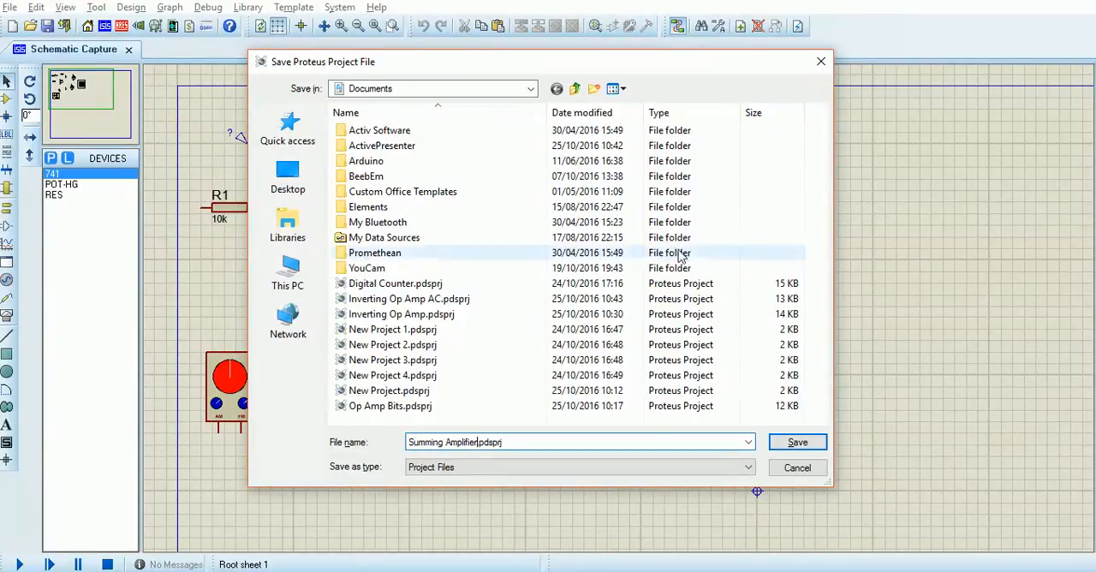
click(796, 442)
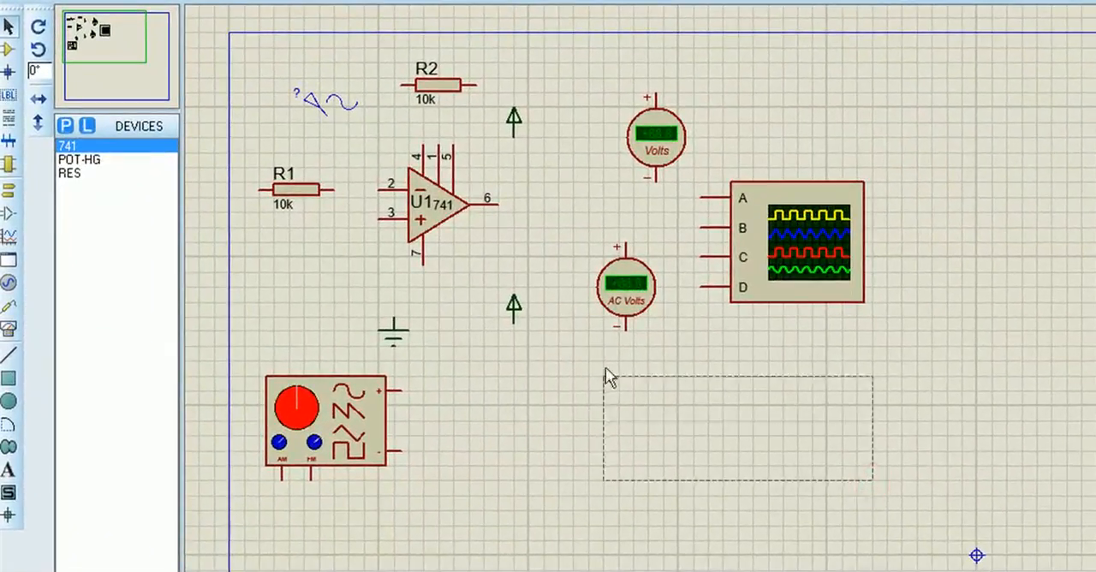
Step: Label the 741 stage's power terminals -15v and +15v in Edit Terminal Label
key(Delete)
text(-1)
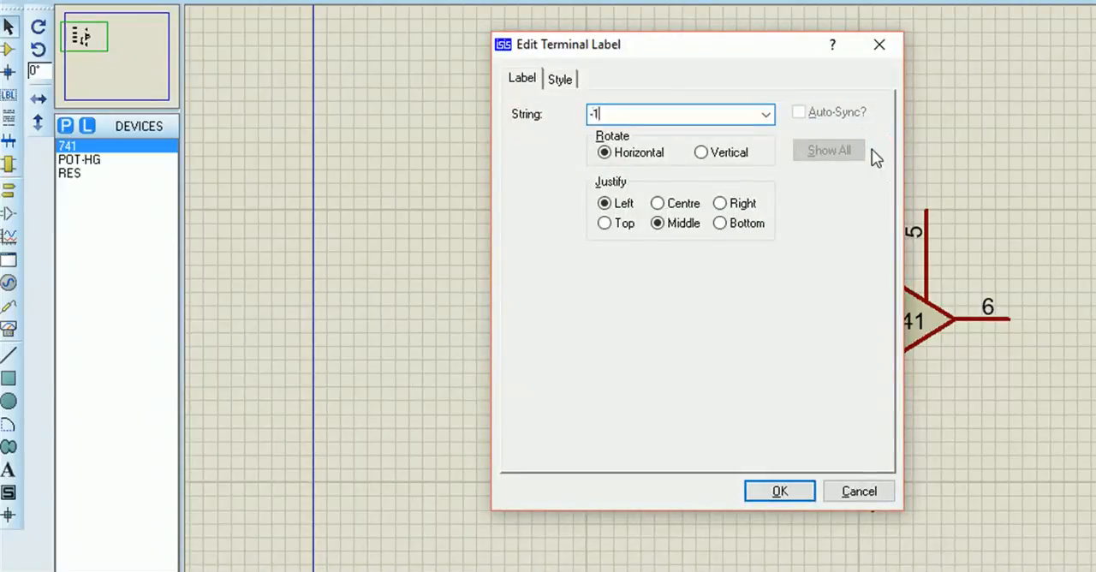
text(5v)
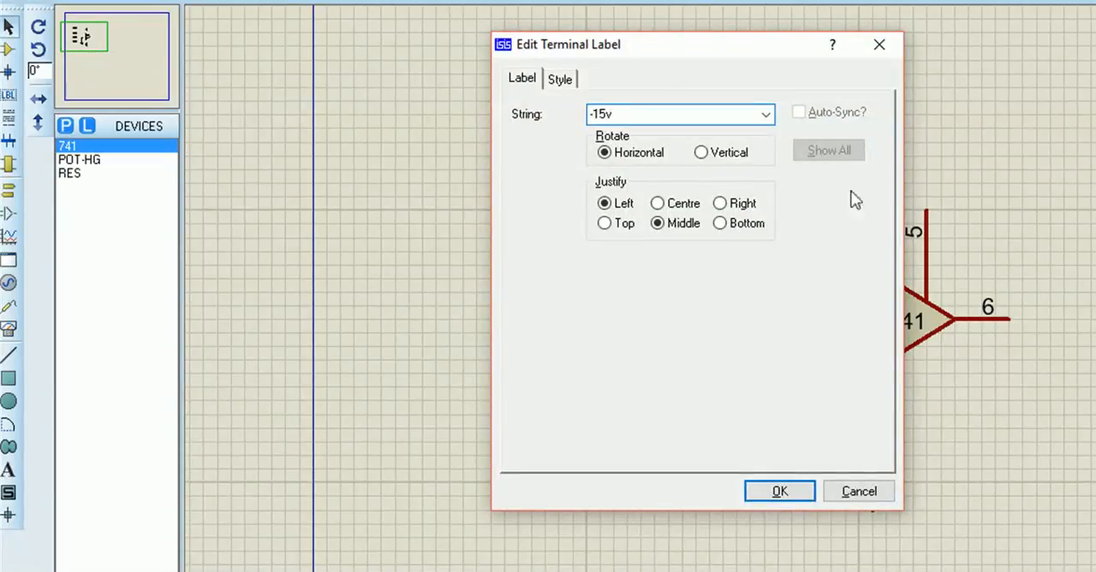
click(778, 489)
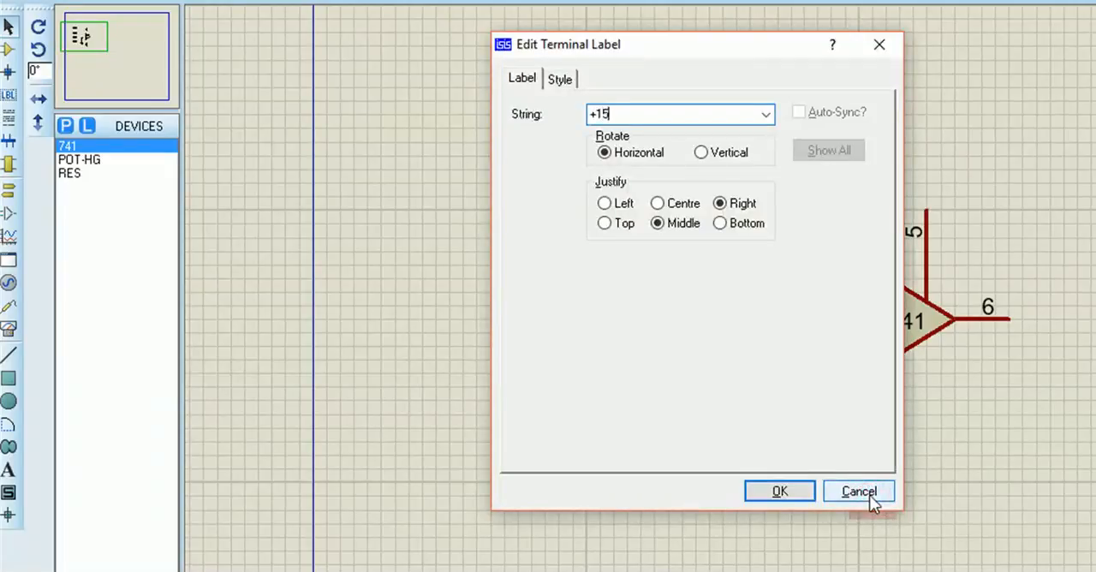
click(858, 490)
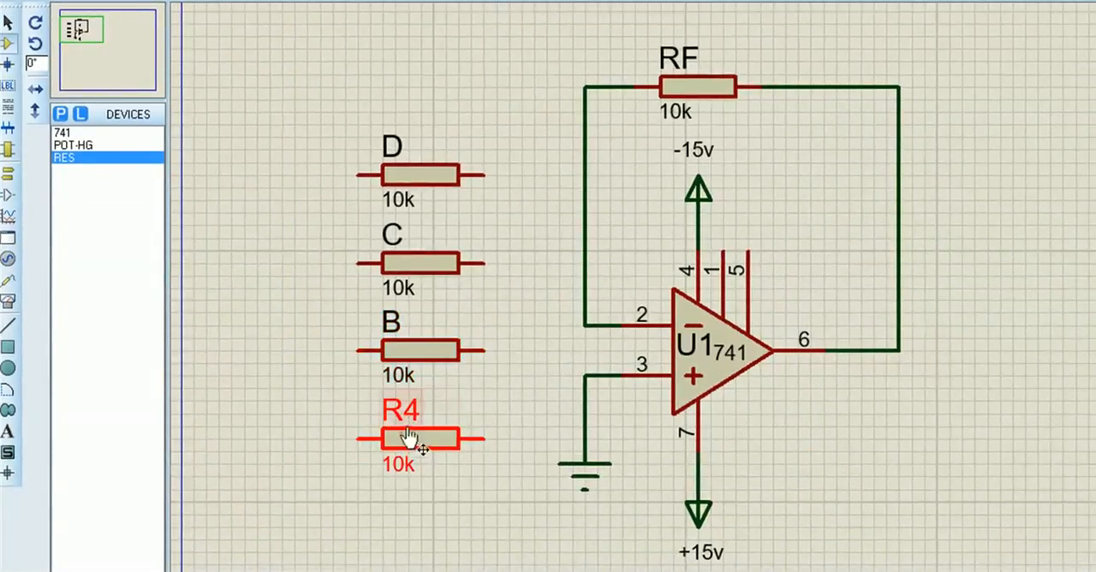
Step: Rename the bottom input resistor R4 to A
double_click(401, 409)
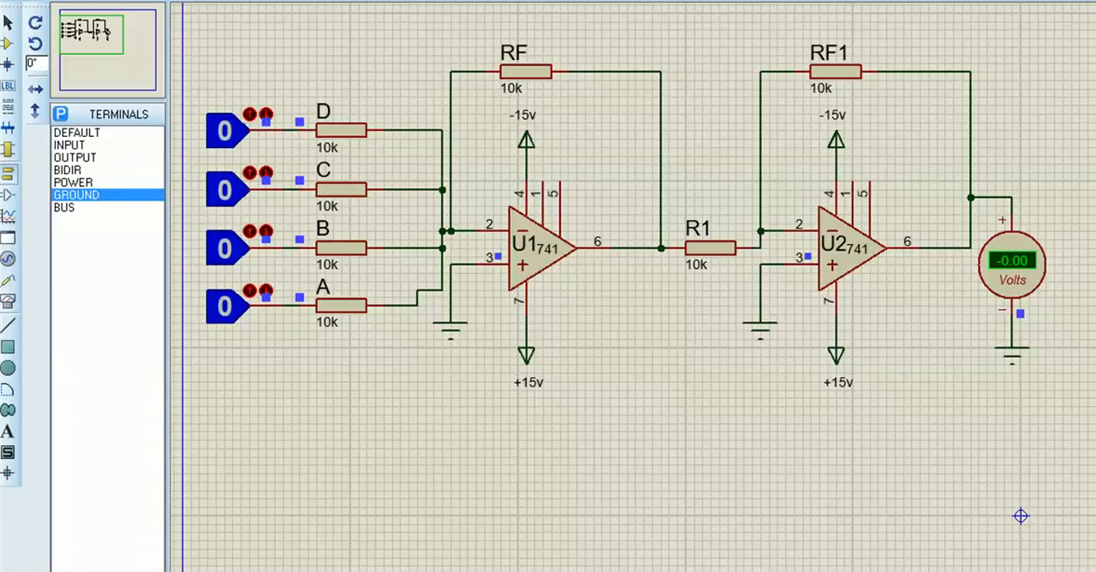
mouse_move(225, 135)
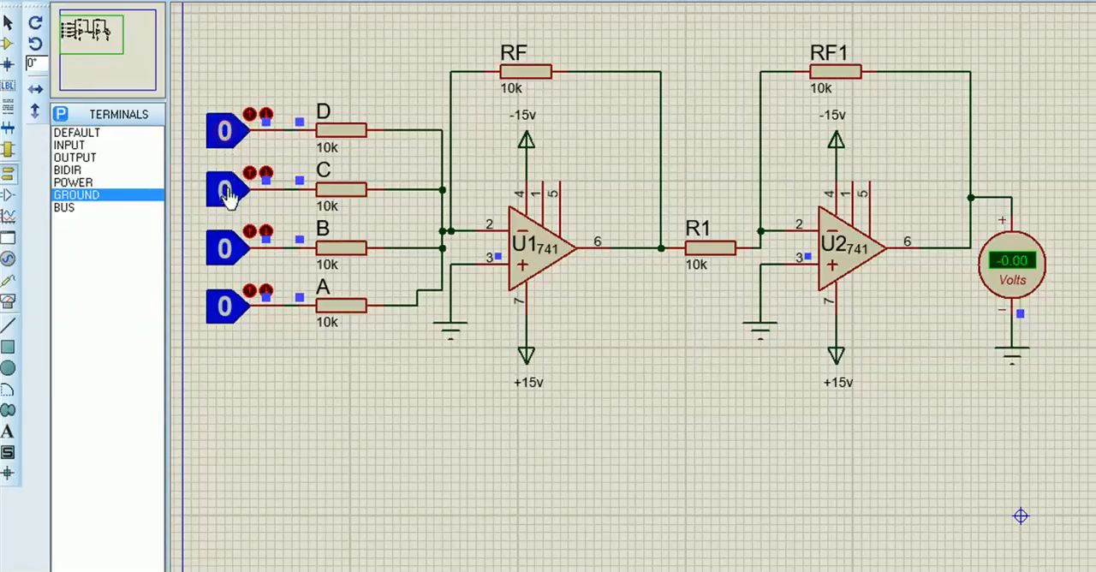
Step: Toggle the logic-state inputs to 1 during simulation so the voltmeter reads +6.21 V
click(226, 249)
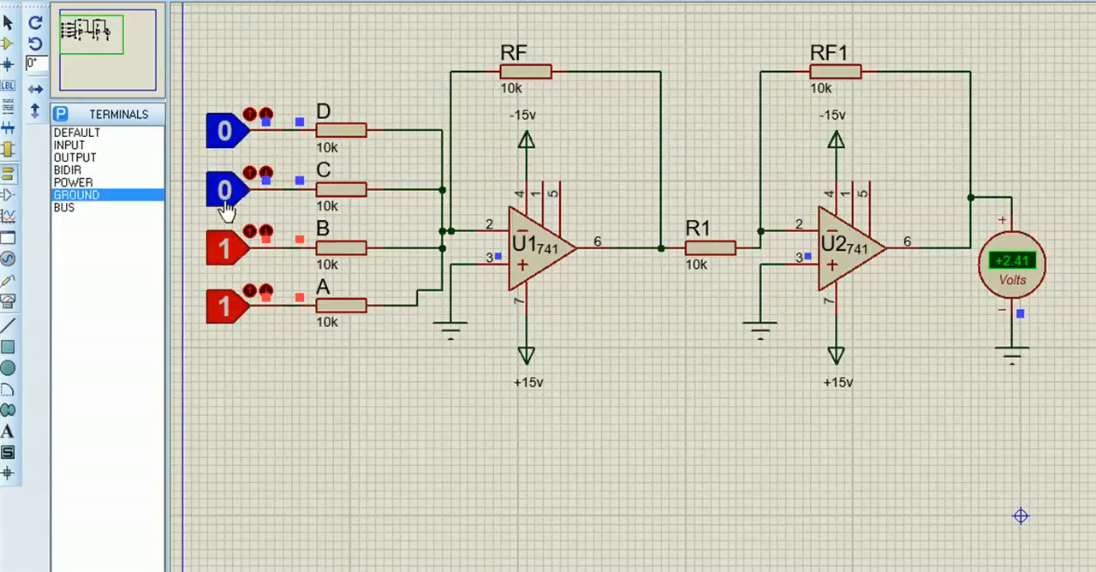
click(227, 130)
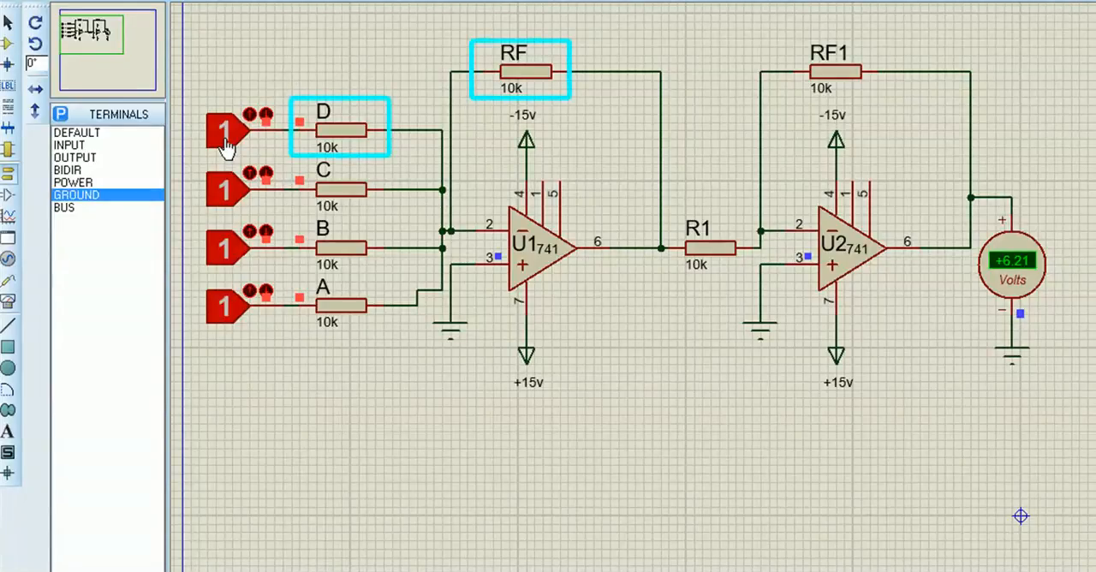
click(339, 186)
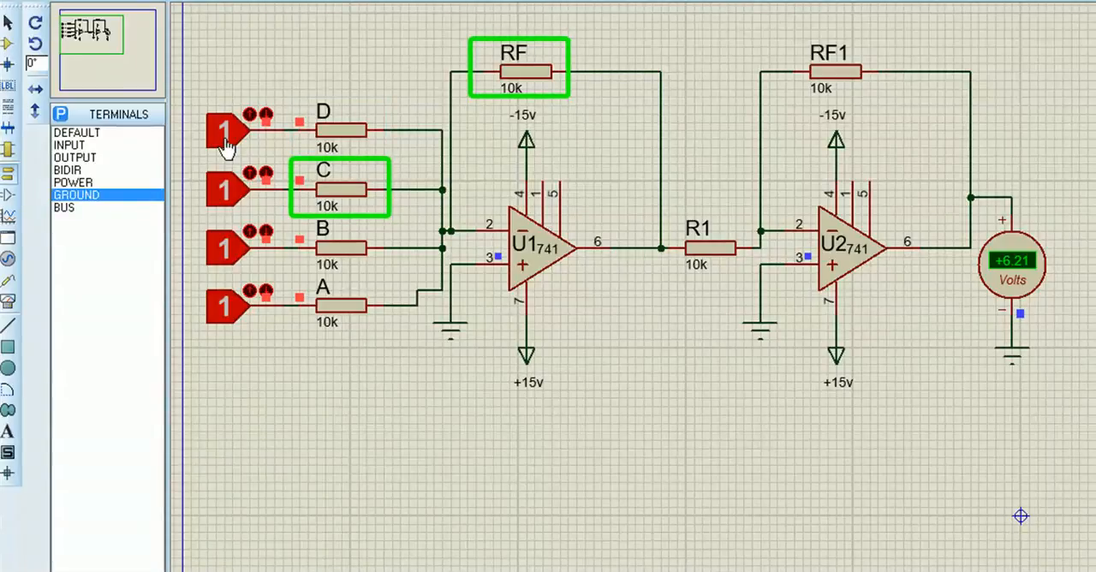
click(341, 247)
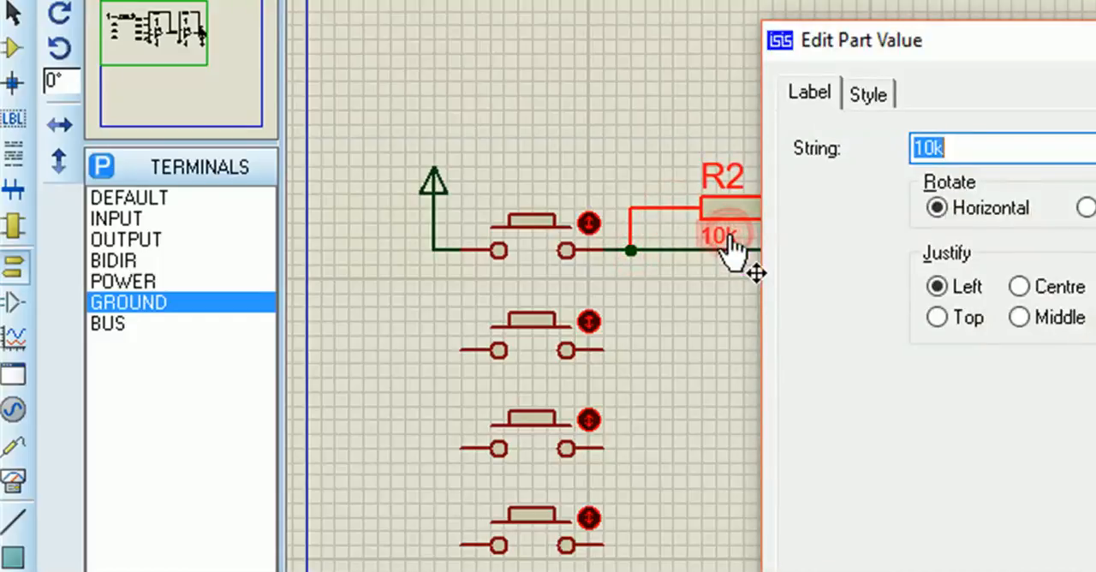
Step: Give pull-down PD the value 220 and label the button's power terminal +5v
text(220)
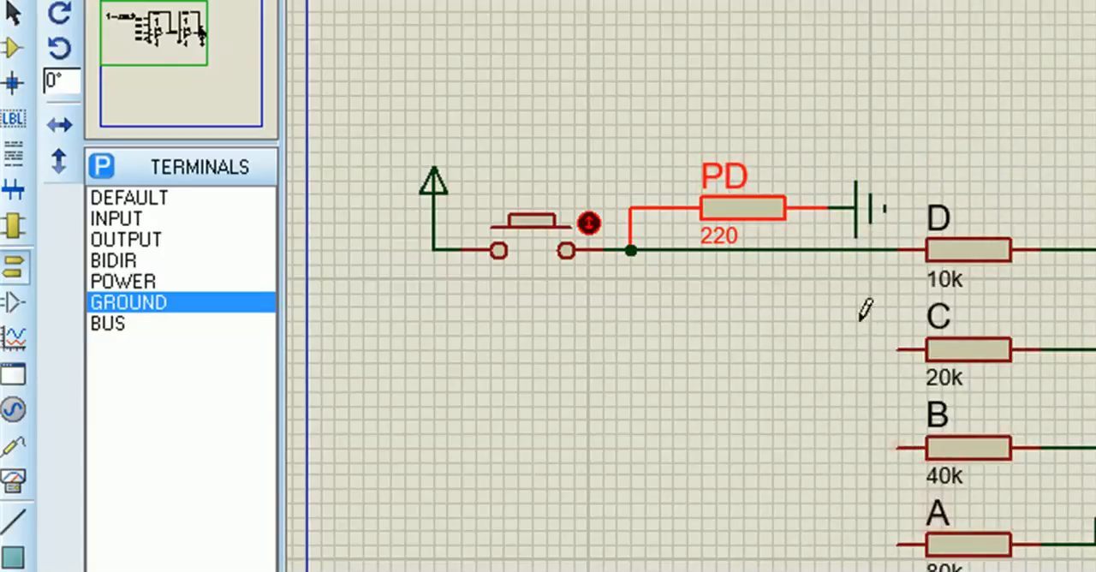
double_click(435, 185)
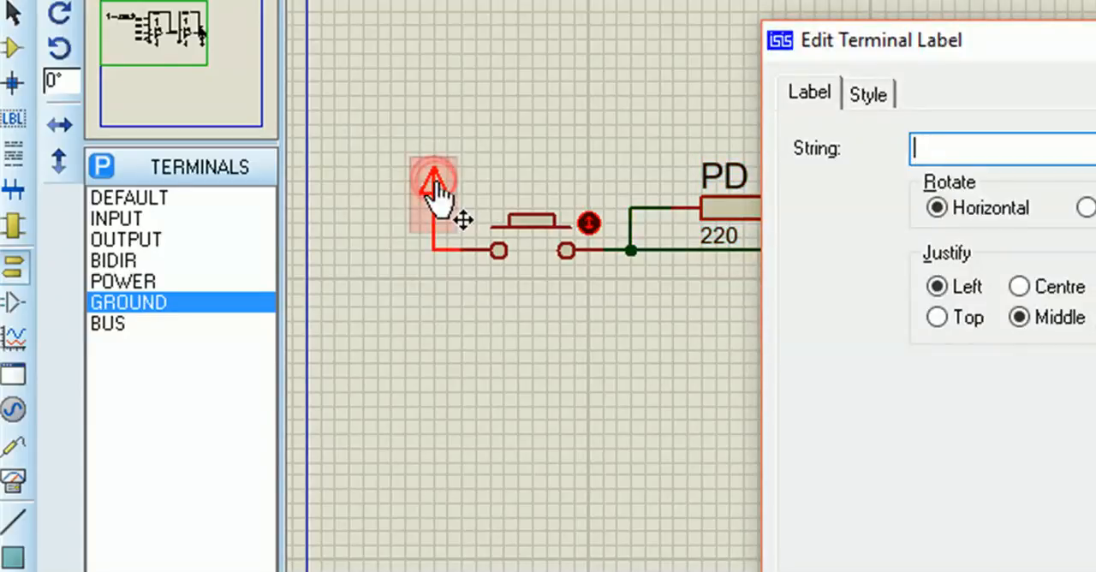
text(+5v)
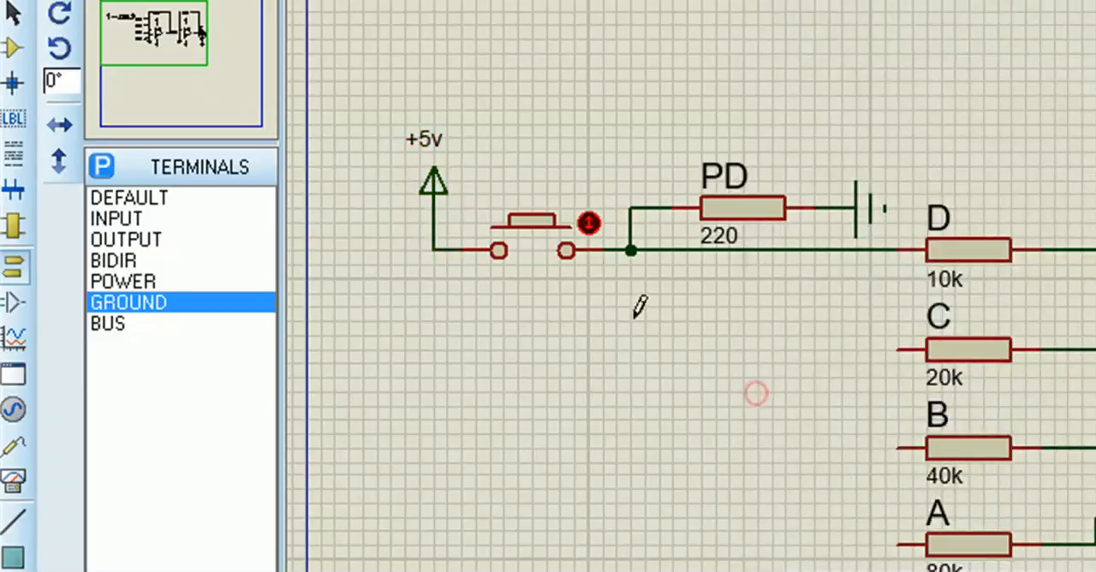
right_click(432, 188)
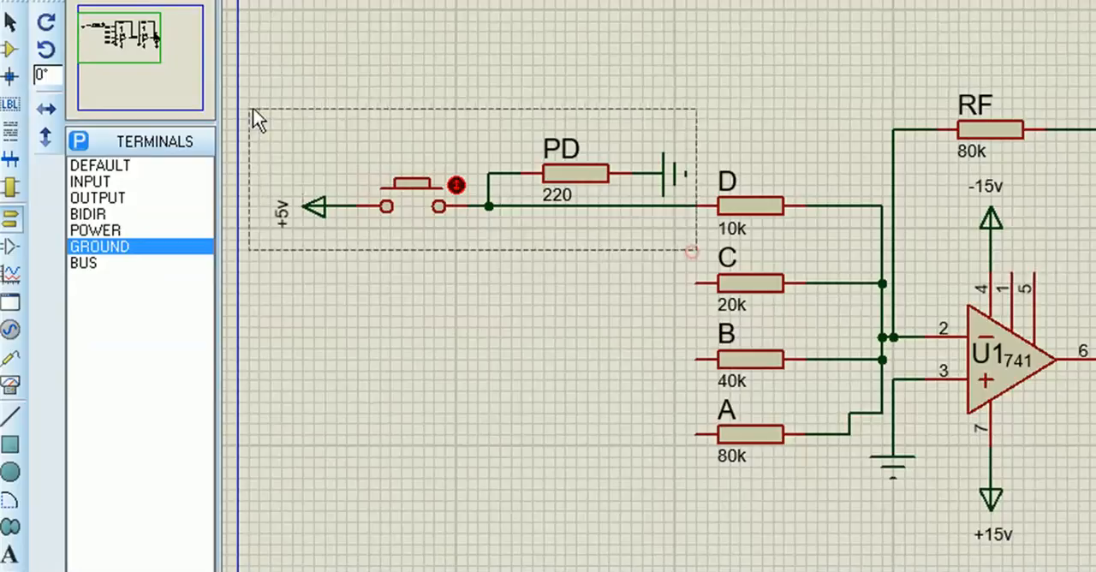
click(462, 167)
text(lm)
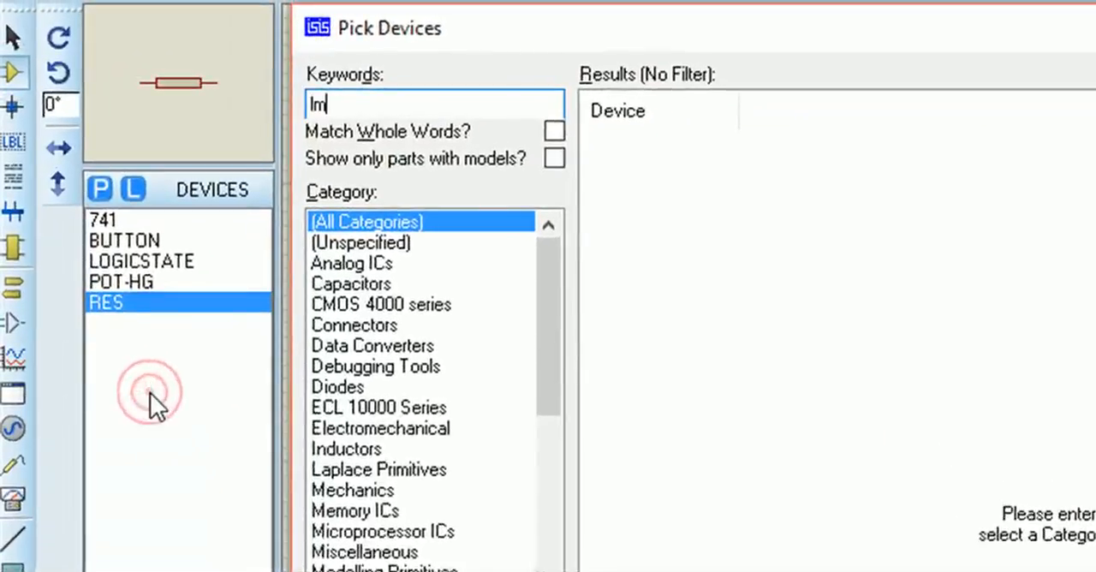
Step: Search Pick Devices for 741 and add the LM741 to the device list
text(741)
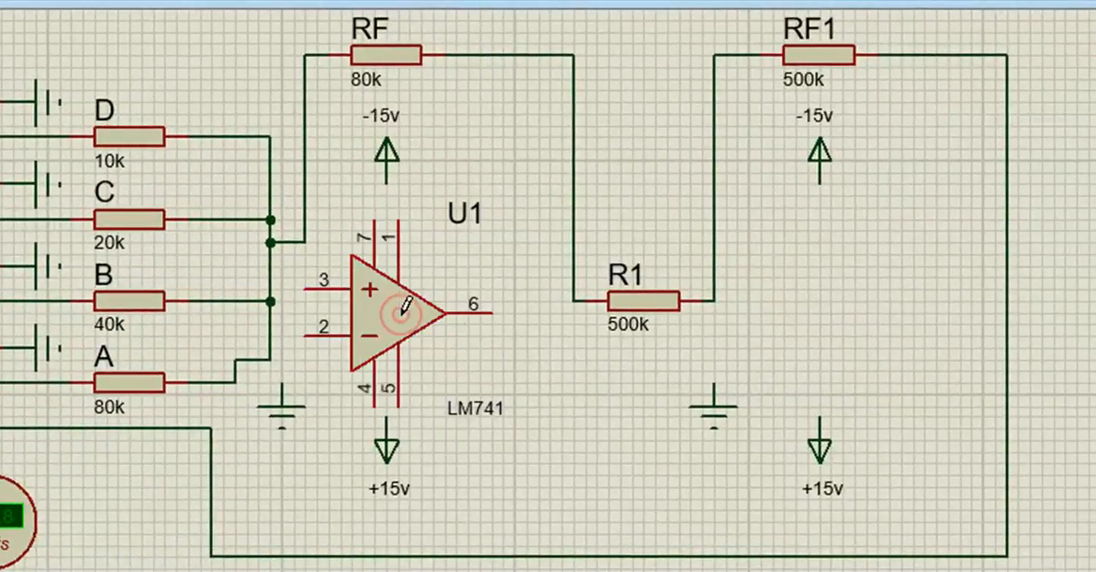
right_click(398, 312)
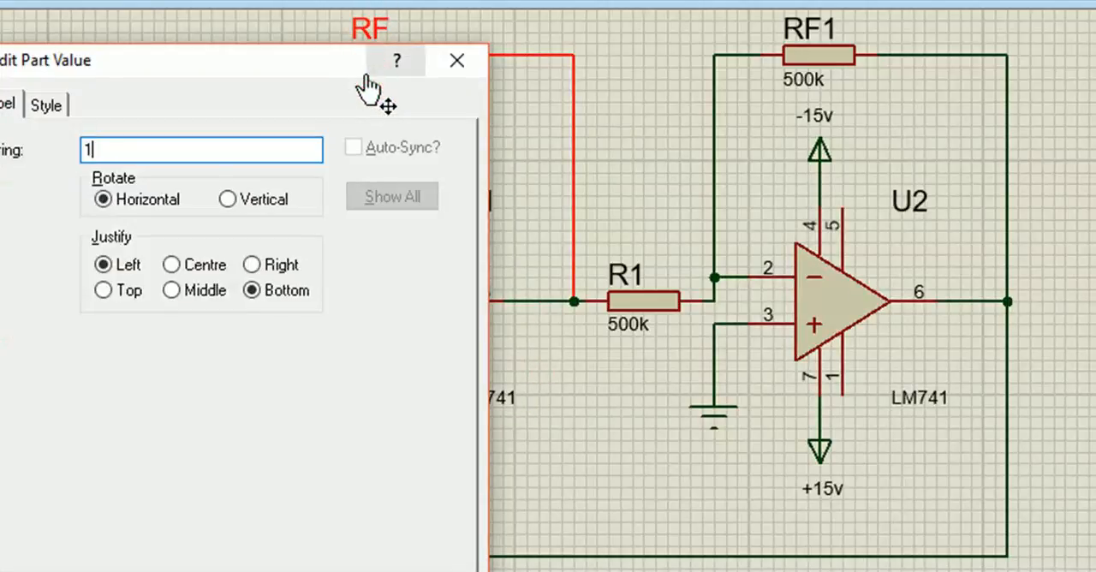
Step: Set feedback resistor RF to 16k and press input C to read the output voltage
text(16k)
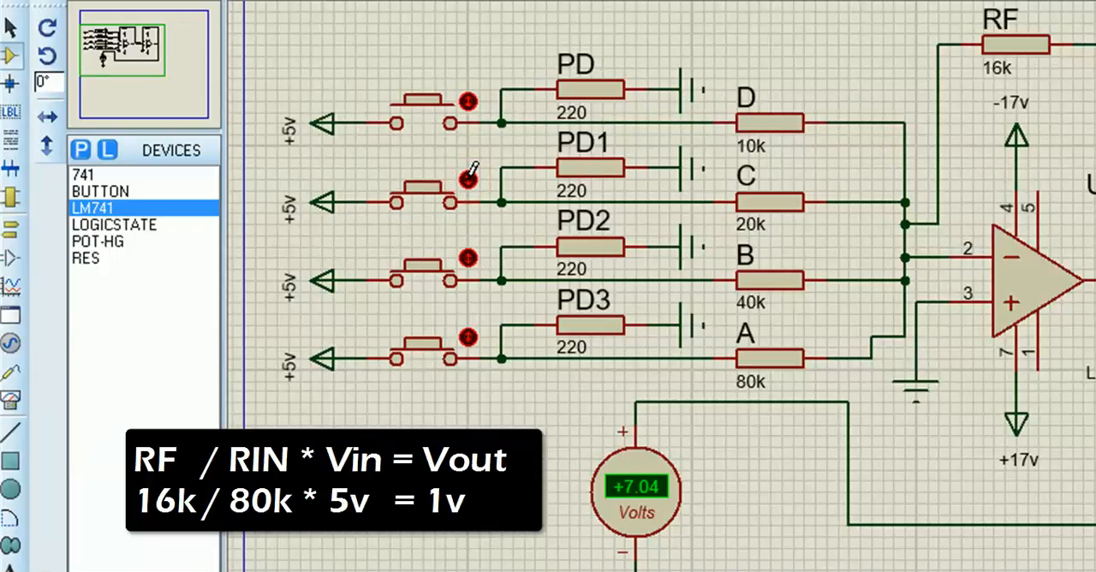
click(467, 103)
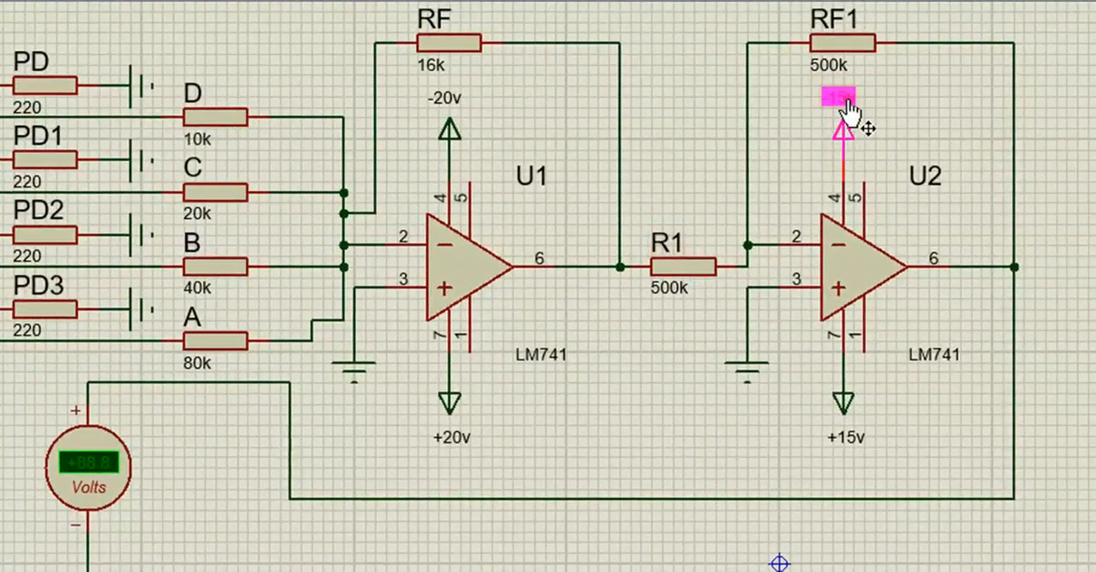
Step: Relabel U2's negative supply terminal from -15v to -20v
double_click(838, 100)
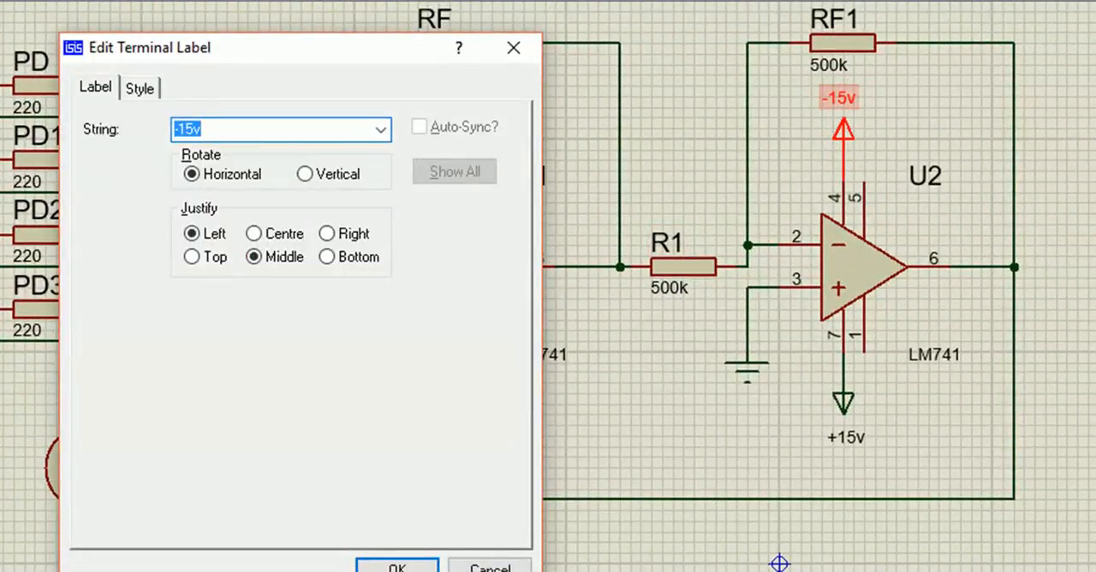
text(-20)
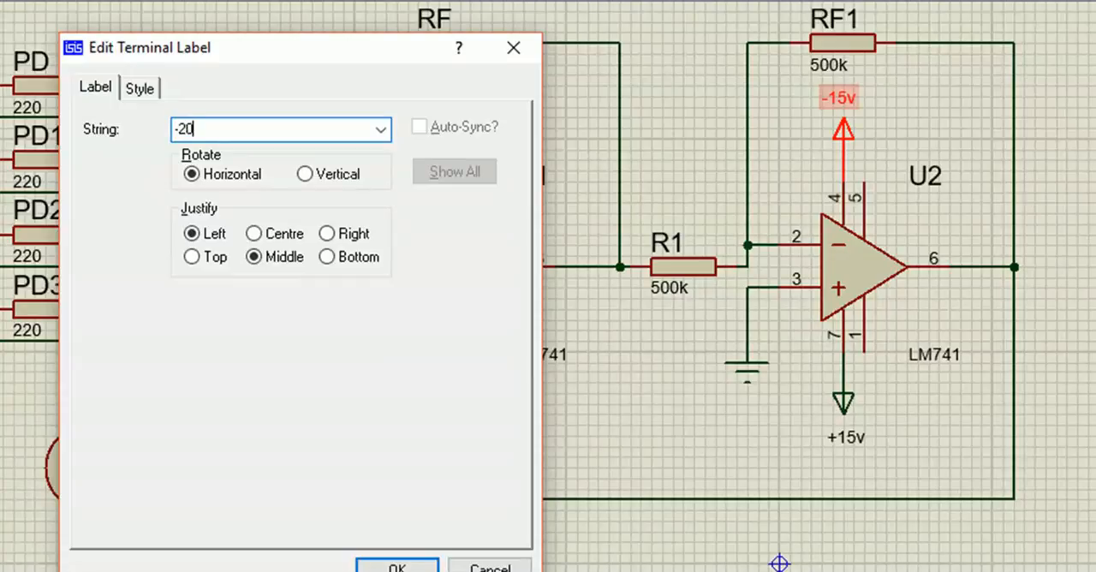
text(v)
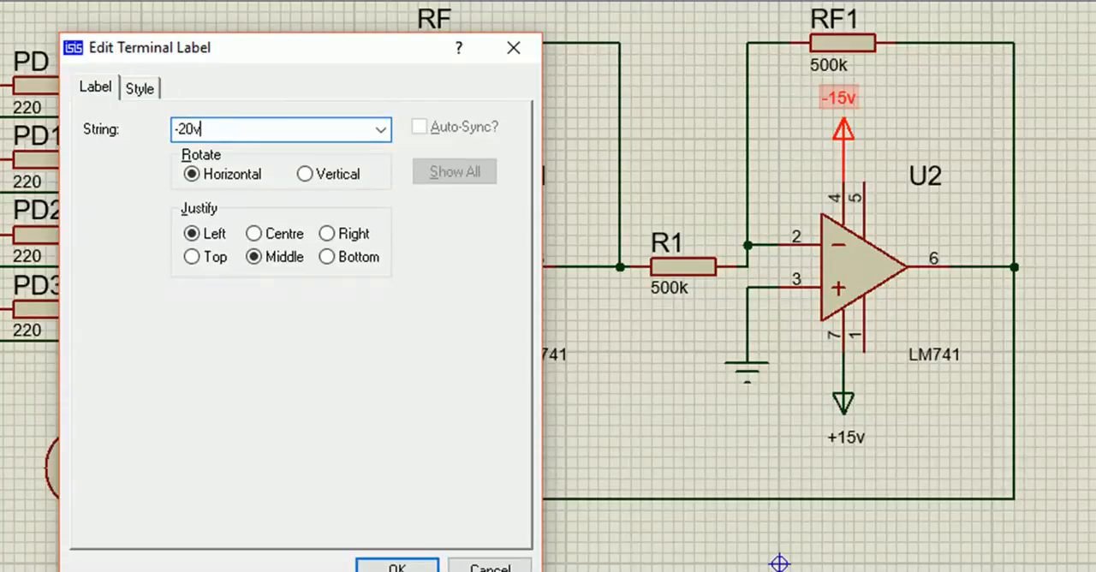
click(396, 566)
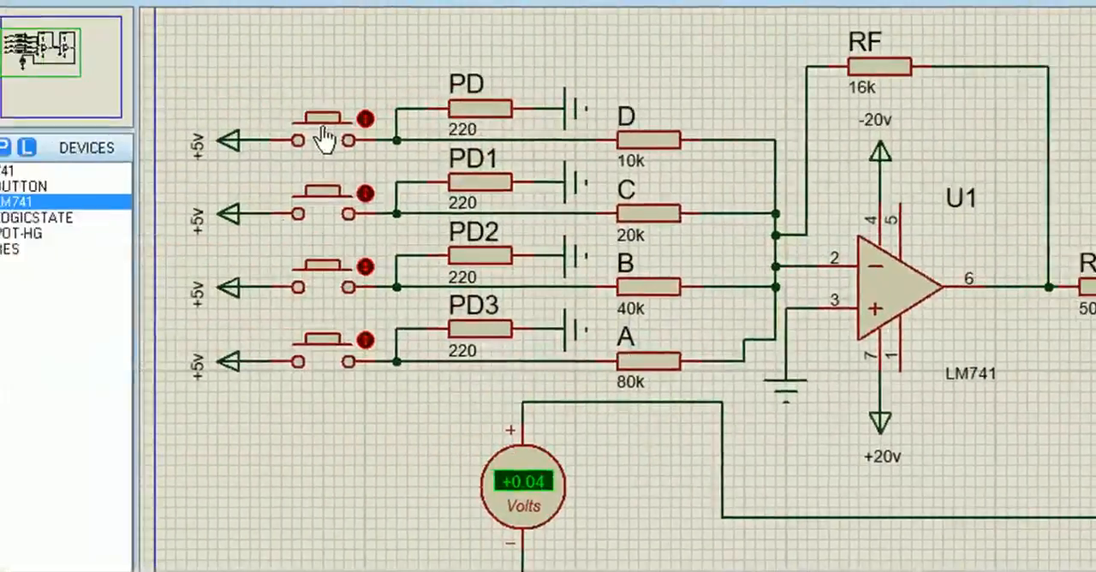
Step: Press buttons D, B, A and combinations to verify outputs of about +1 V, +2 V and higher
click(403, 351)
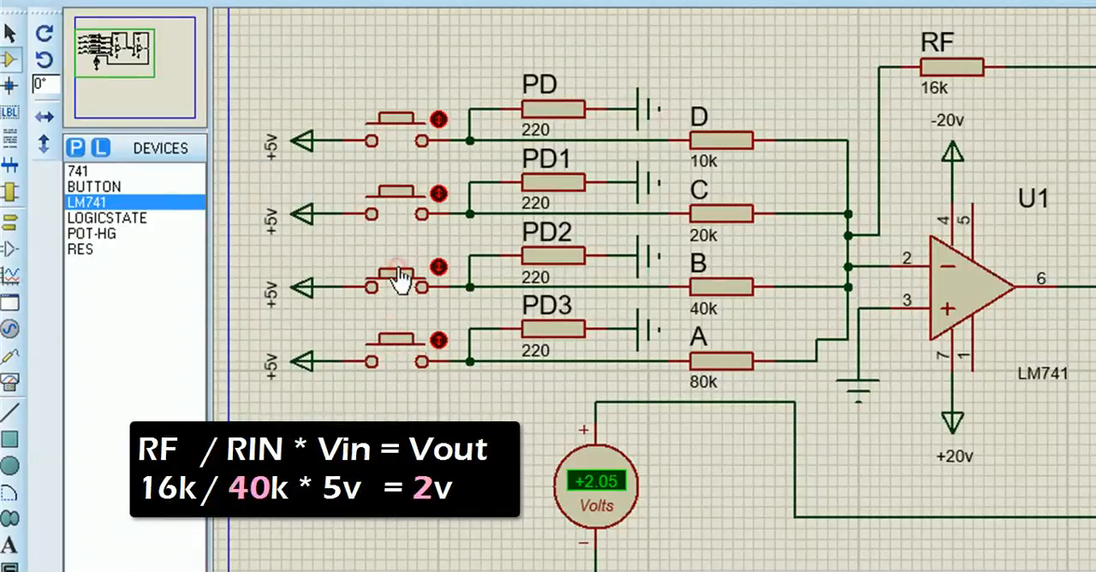
click(394, 204)
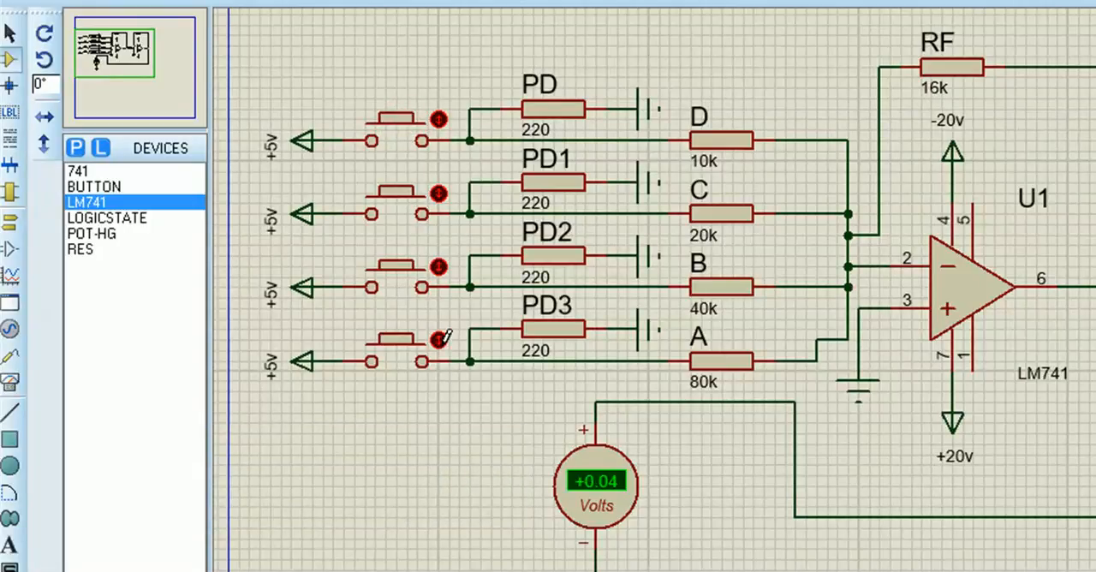
click(437, 339)
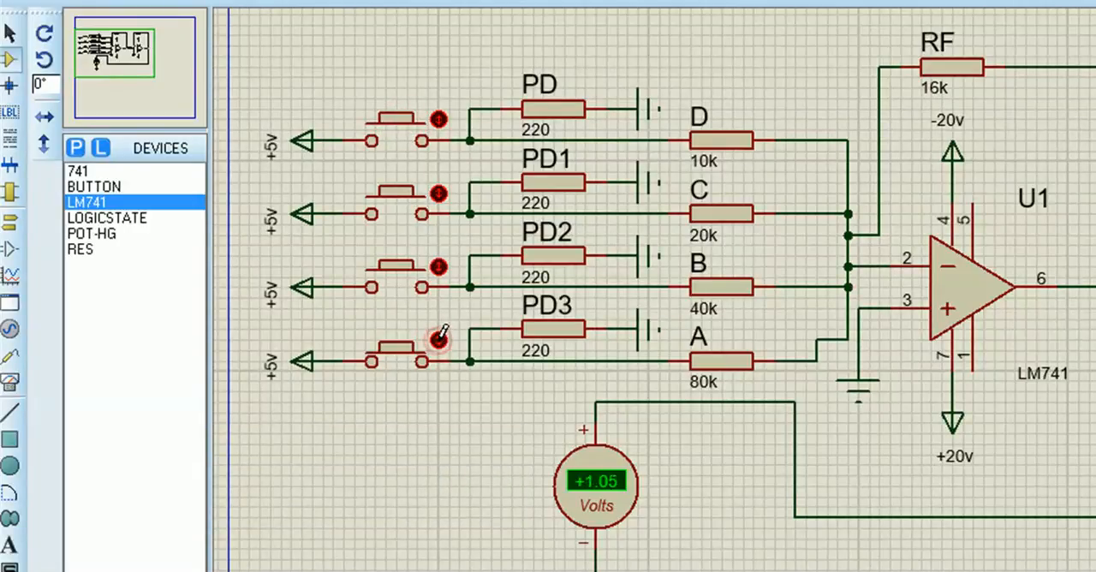
click(438, 267)
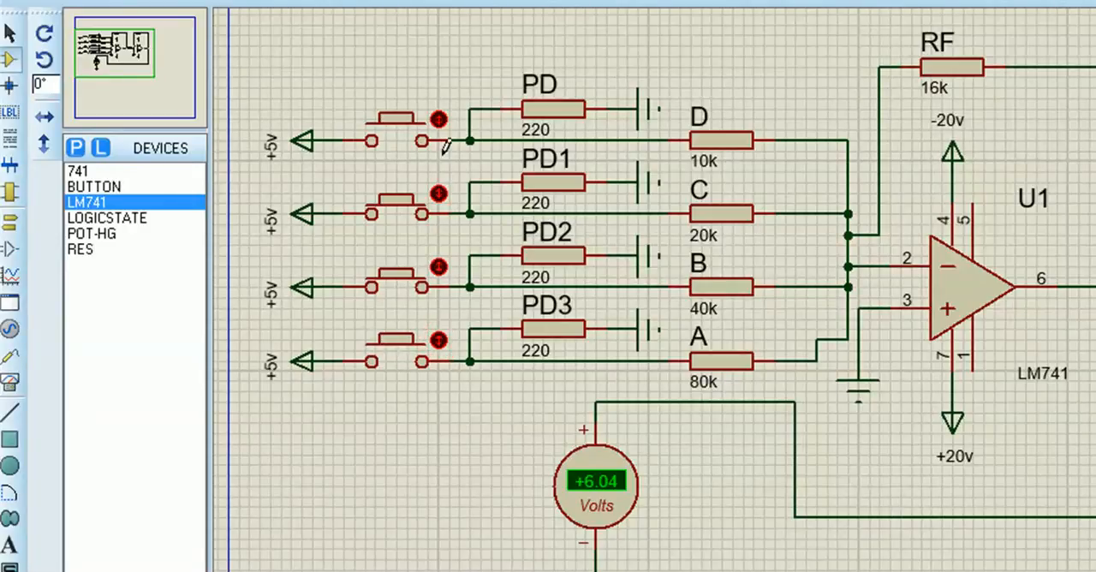
click(439, 118)
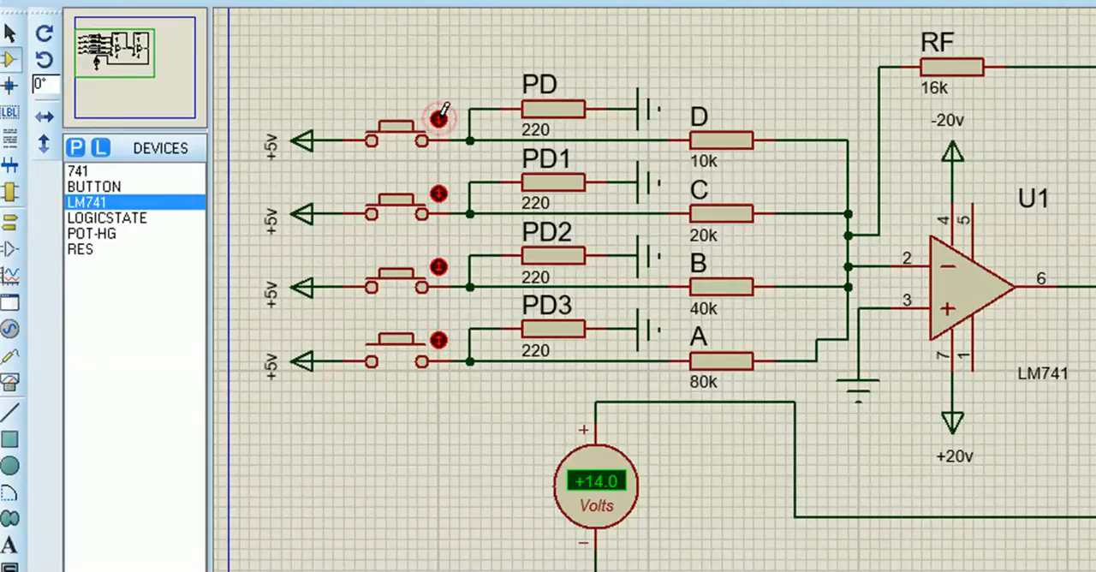
click(438, 339)
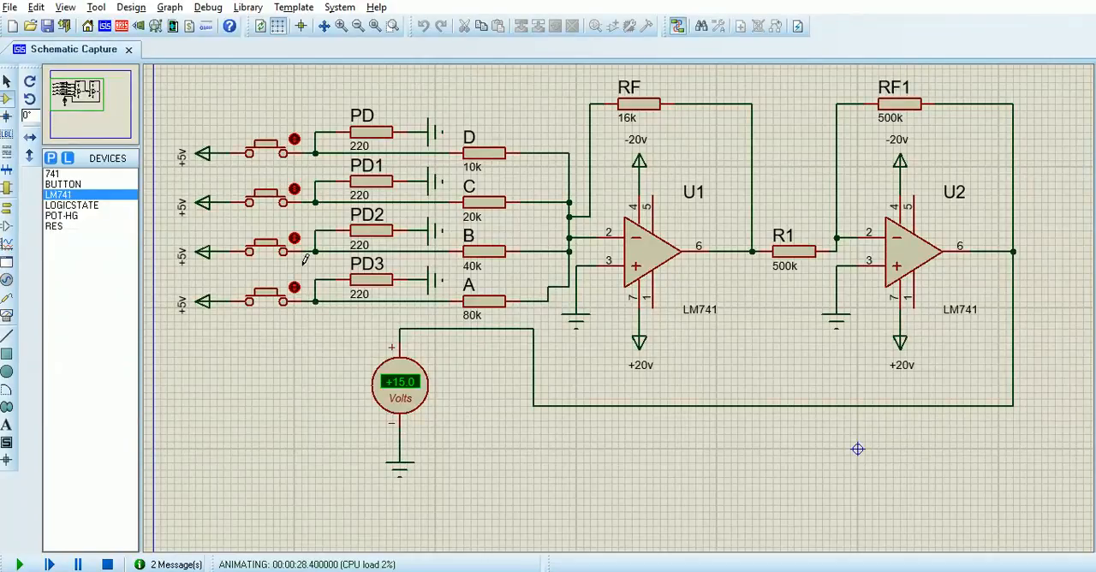
mouse_move(47, 25)
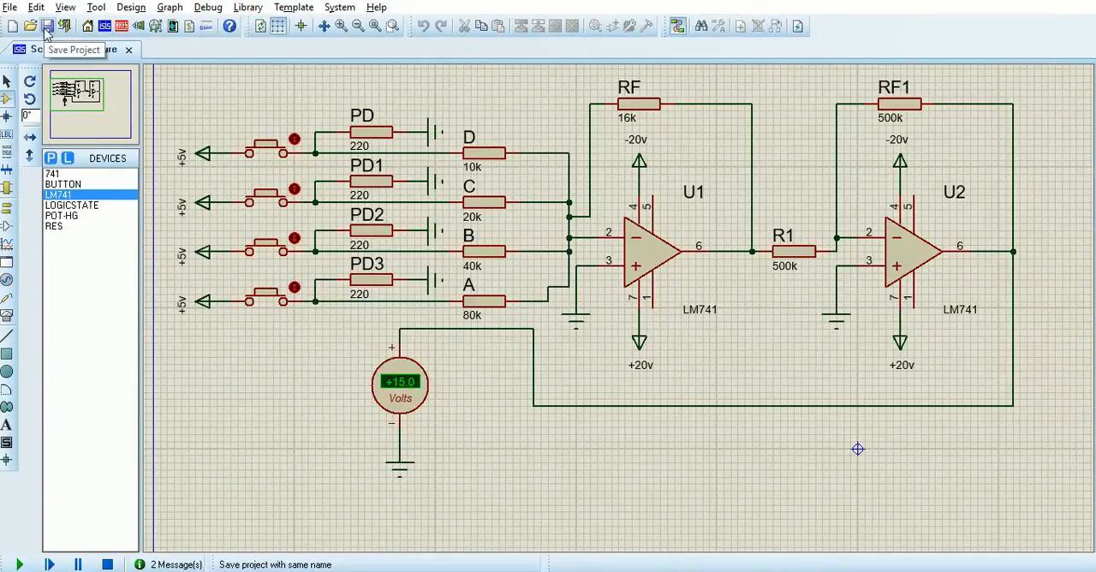